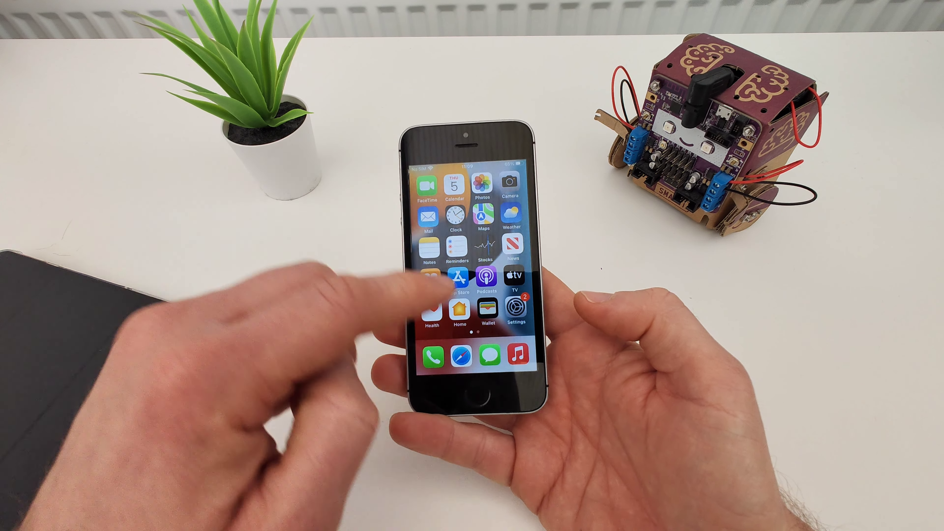
{"action": "scroll", "scroll_direction": "left", "scroll_amount": 3}
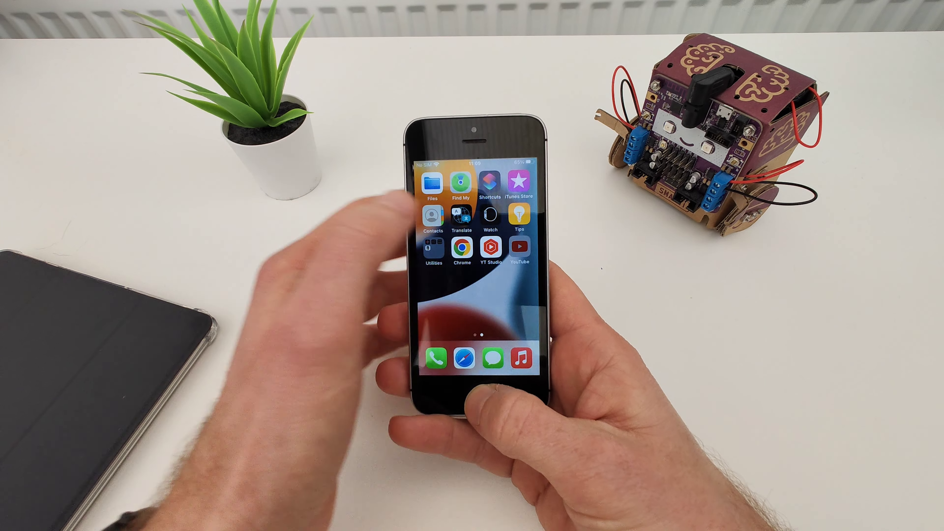